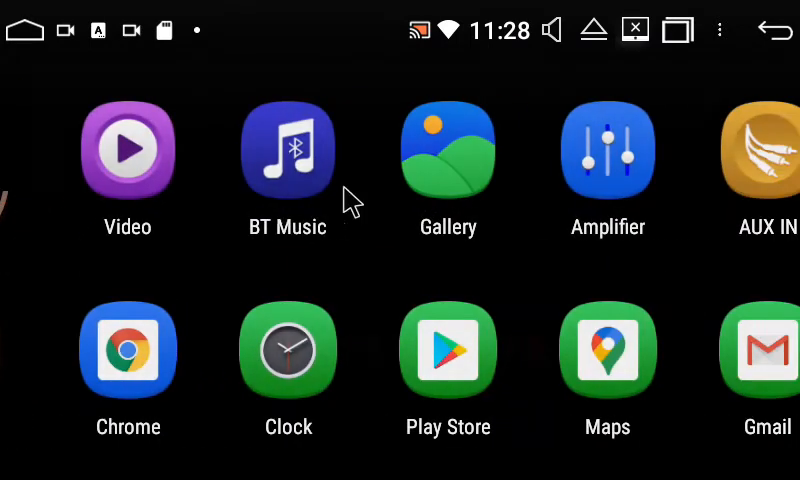
# Swipe the app drawer left to its last page showing APK Installer.
pyautogui.hscroll(-3)
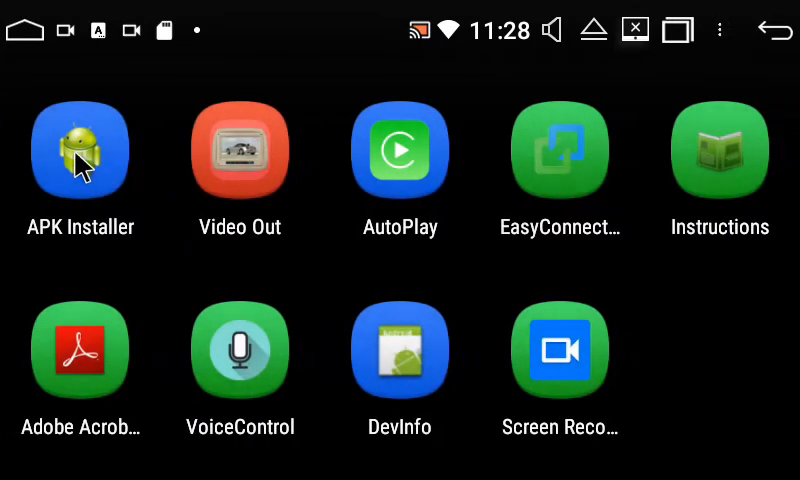
# In APK Installer, browse the GPS card down to the iGO folder listing igo.apk.
pyautogui.click(80, 150)
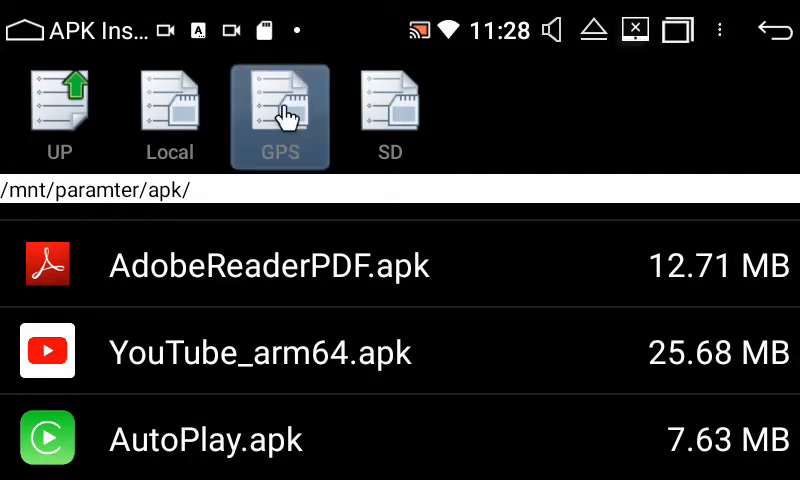
pyautogui.click(280, 115)
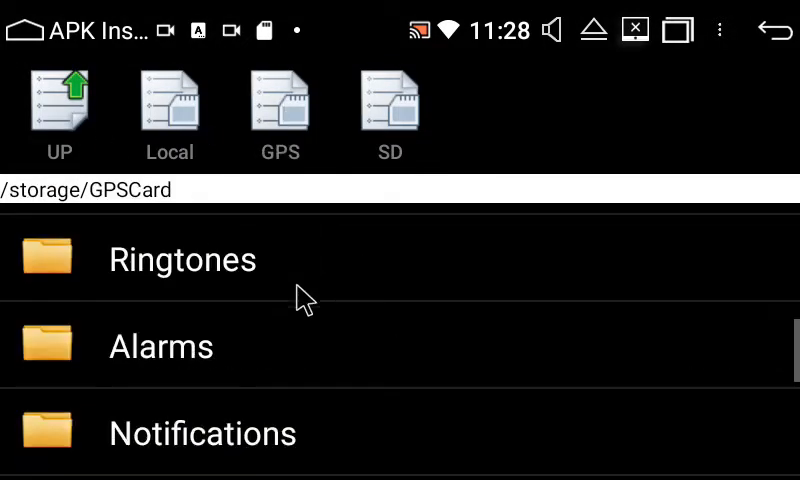
pyautogui.scroll(-3)
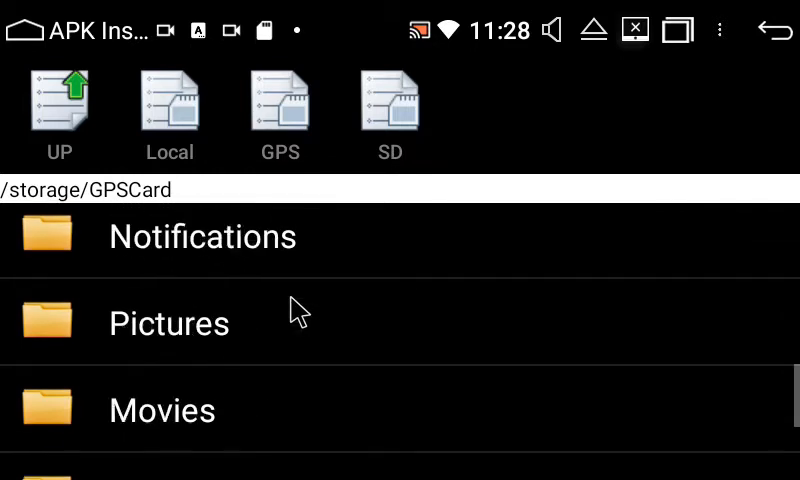
pyautogui.scroll(-3)
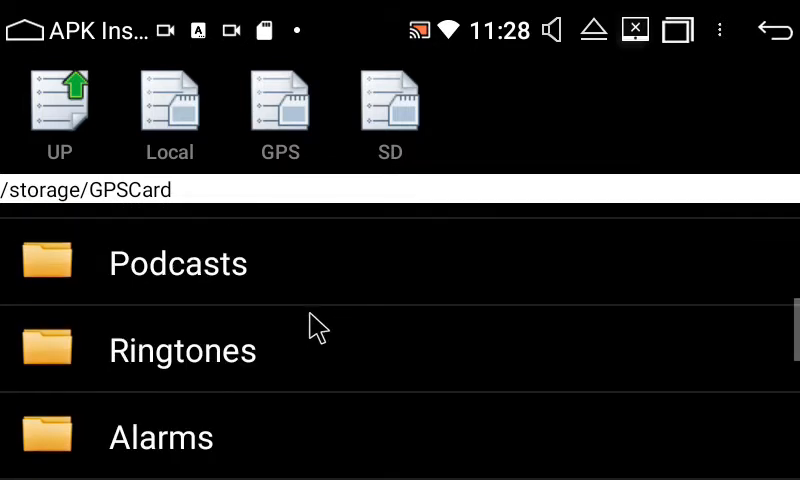
pyautogui.scroll(-3)
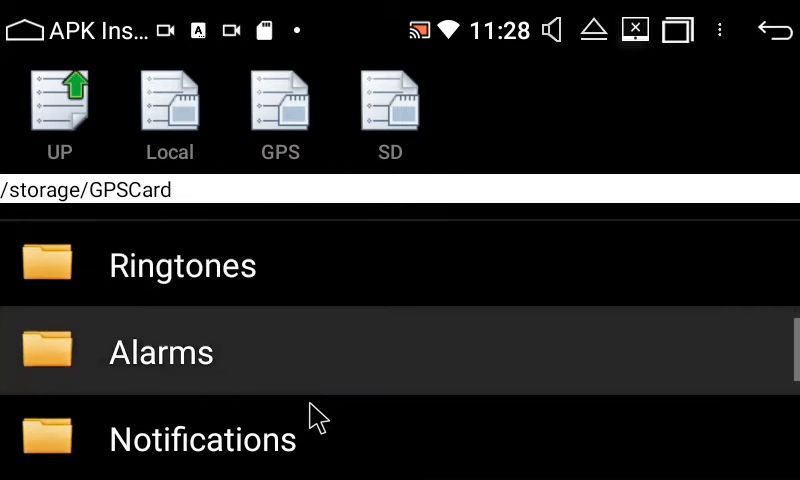
pyautogui.scroll(3)
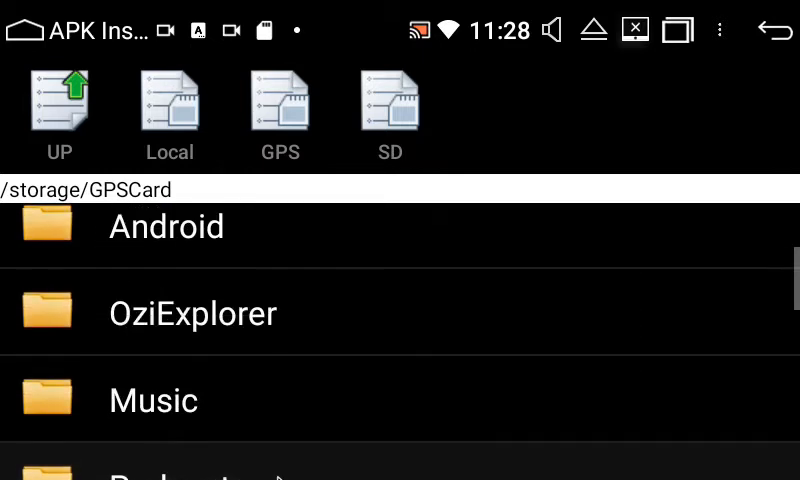
pyautogui.scroll(-3)
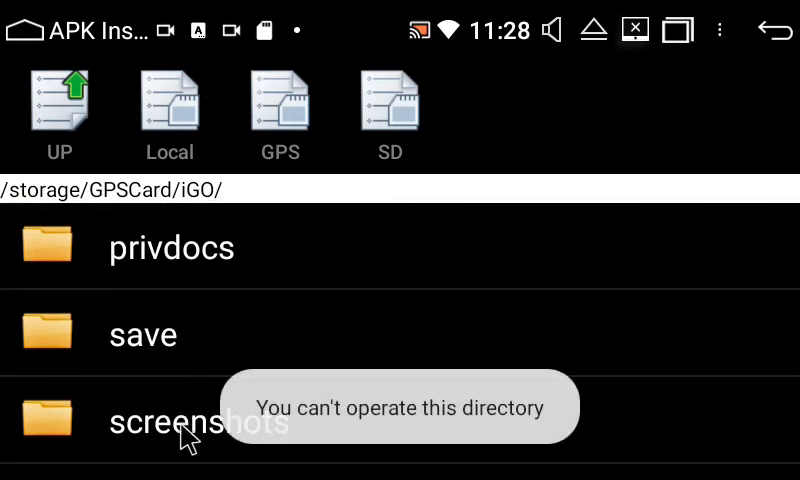
pyautogui.scroll(-3)
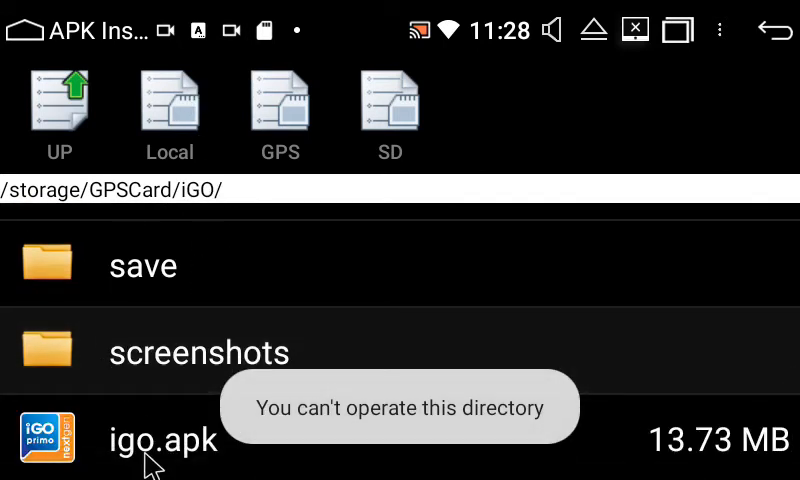
# Install iGO Navigation from igo.apk and open it once installed.
pyautogui.click(164, 440)
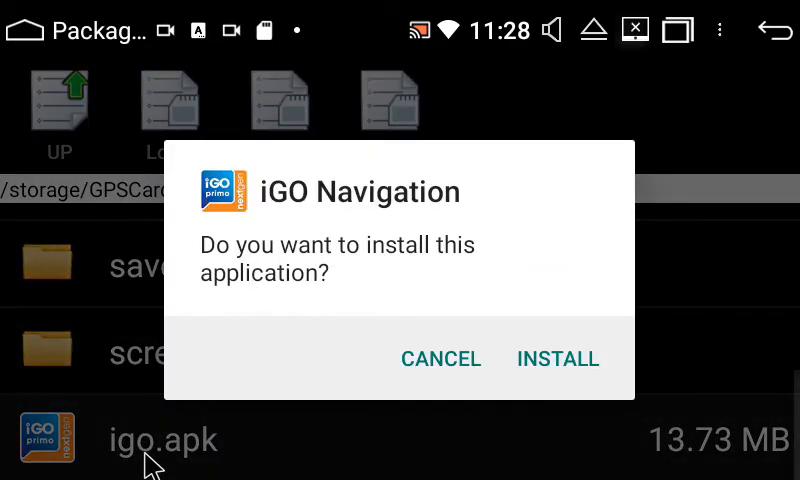
pyautogui.click(557, 358)
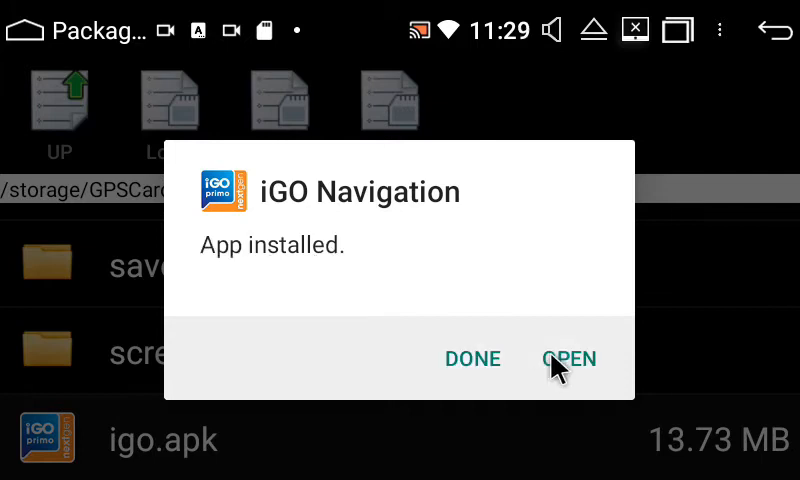
pyautogui.click(570, 358)
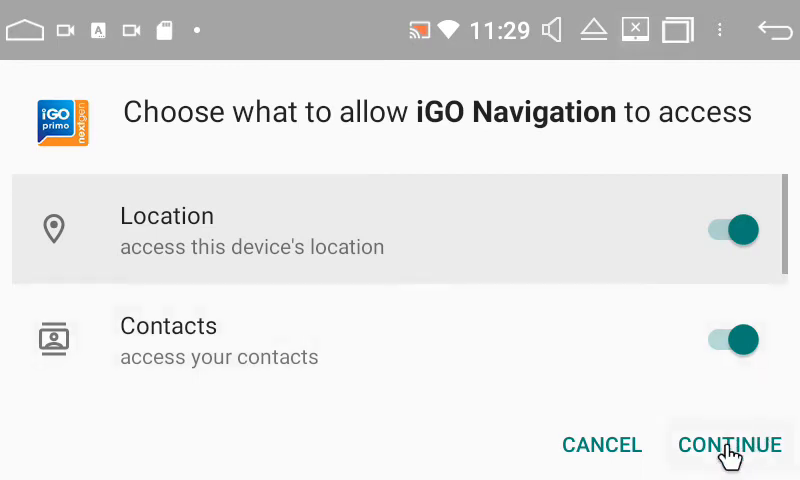
# Accept iGO's location and contacts permissions so the live map loads.
pyautogui.click(729, 445)
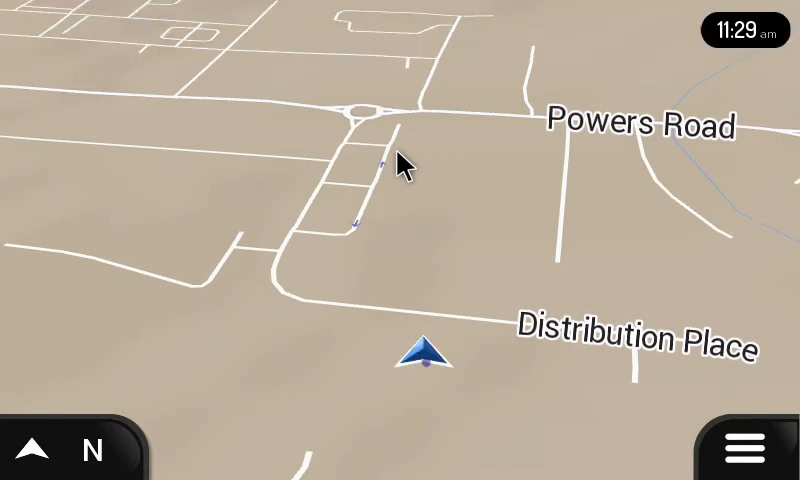
pyautogui.moveTo(450, 158)
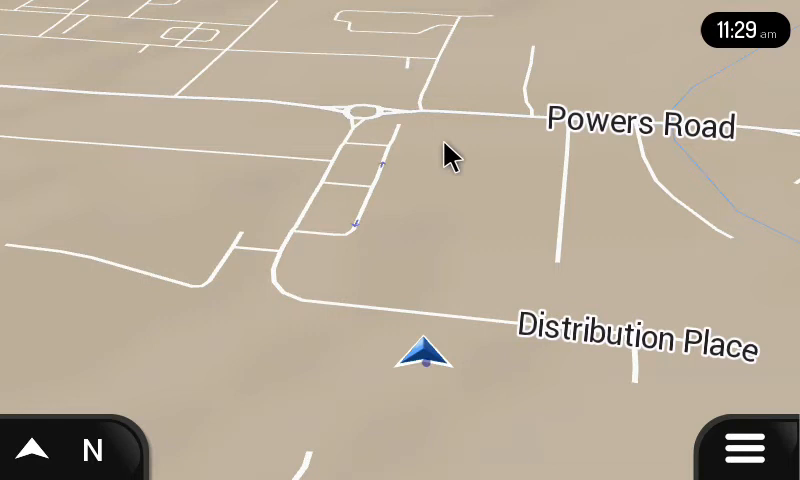
pyautogui.moveTo(78, 132)
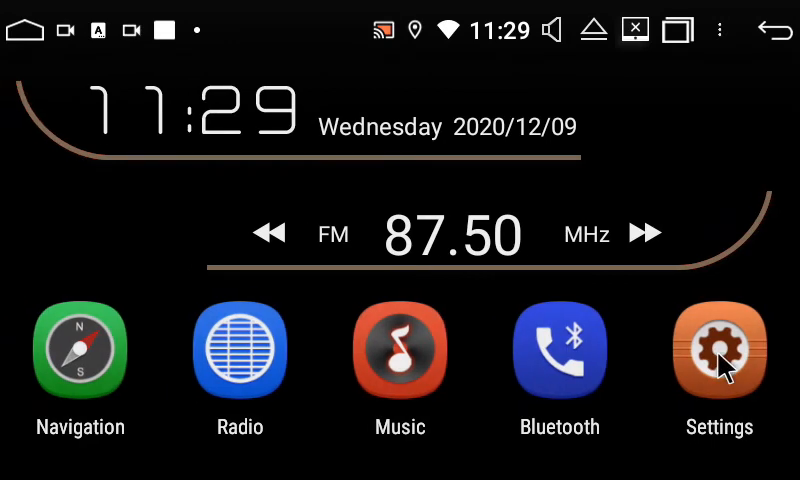
# In Car Settings' Navigation settings, set iGO Navigation as the navigation software.
pyautogui.click(719, 350)
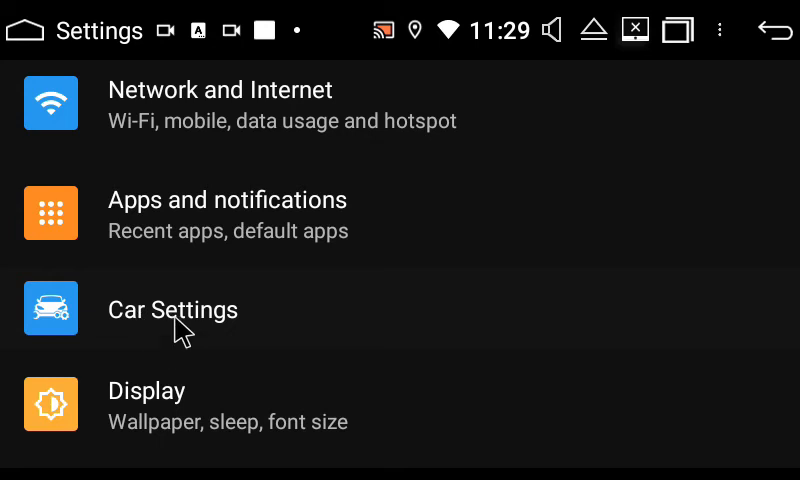
pyautogui.moveTo(392, 375)
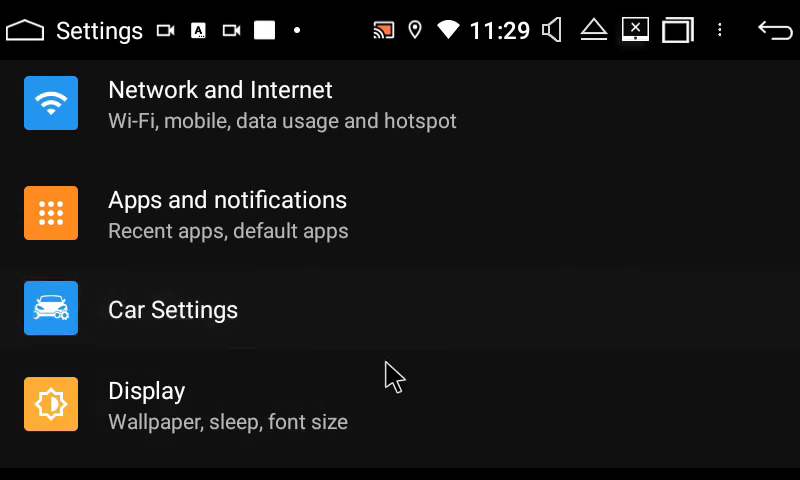
pyautogui.click(172, 309)
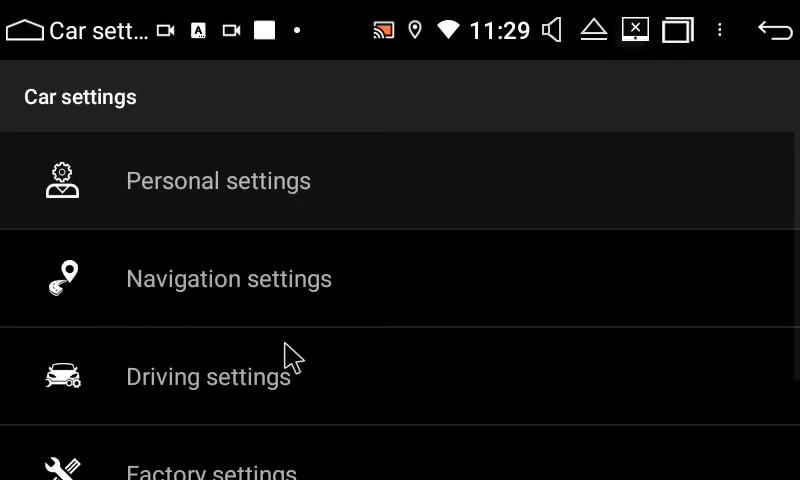
pyautogui.click(229, 278)
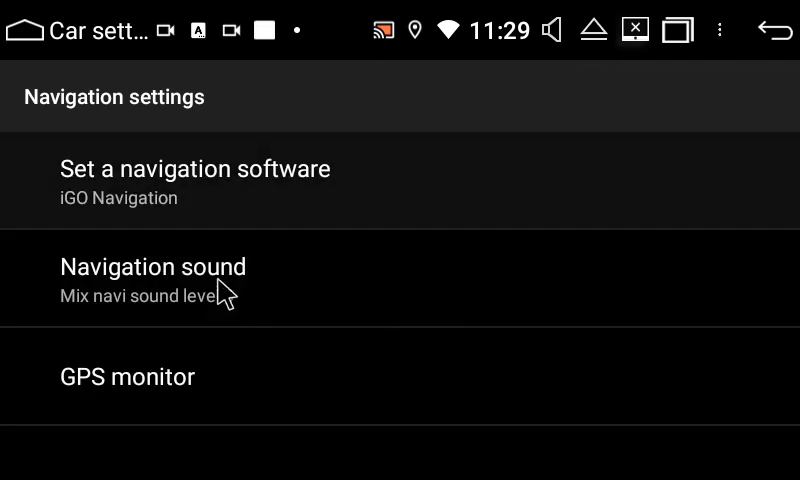
pyautogui.click(195, 168)
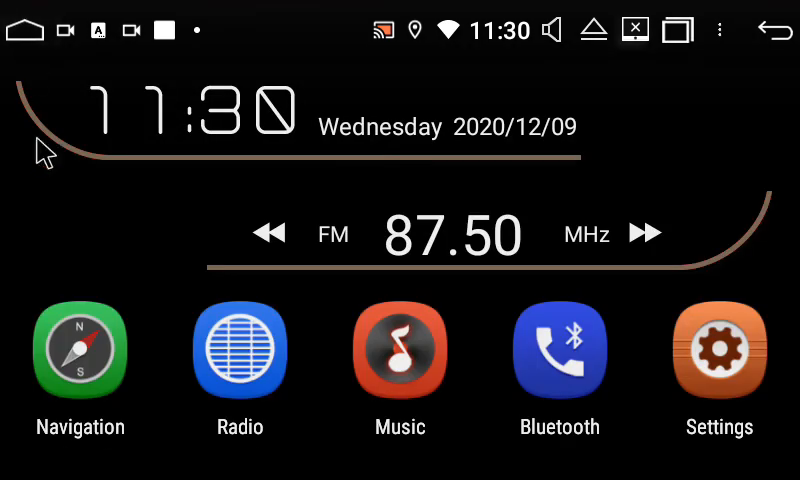
# Launch iGO Navigation from the home screen's Navigation icon.
pyautogui.click(79, 350)
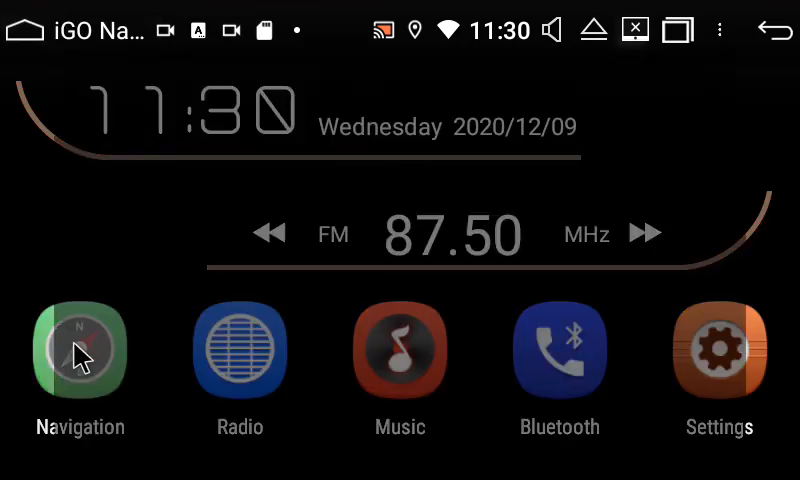
pyautogui.click(79, 349)
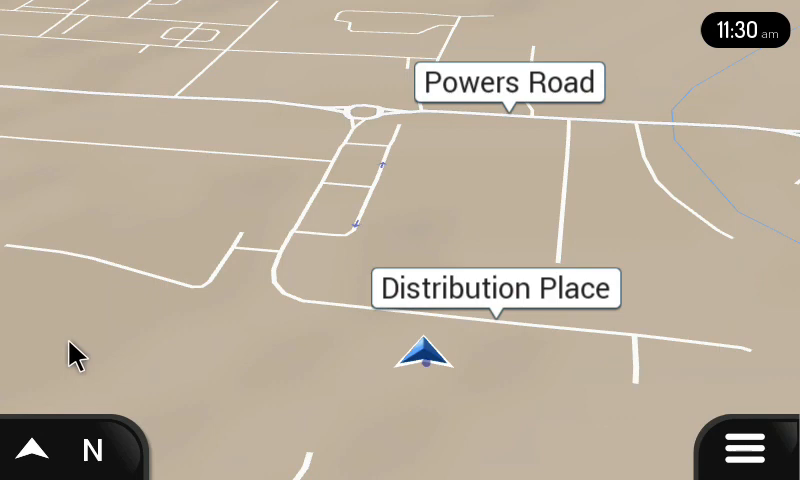